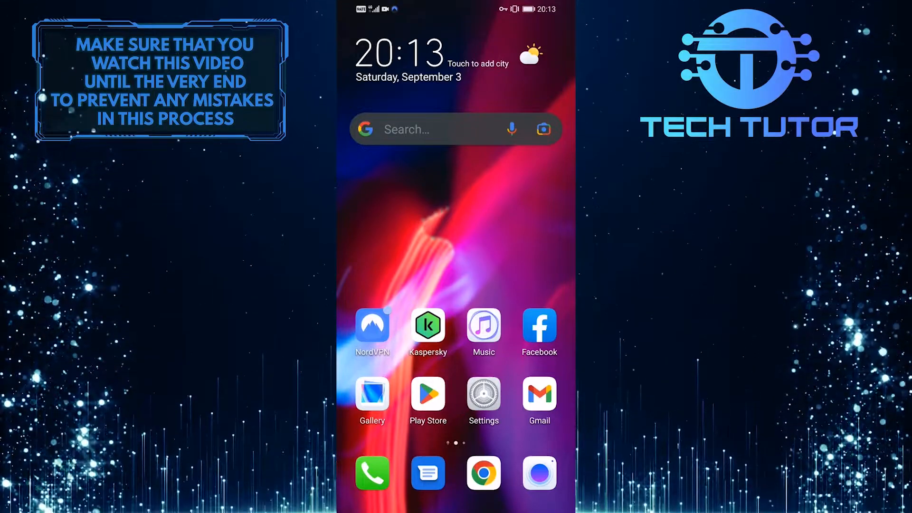
Step: Launch Facebook from the home screen and show its main menu of shortcuts
{"action": "left_click", "coordinate": [537, 325]}
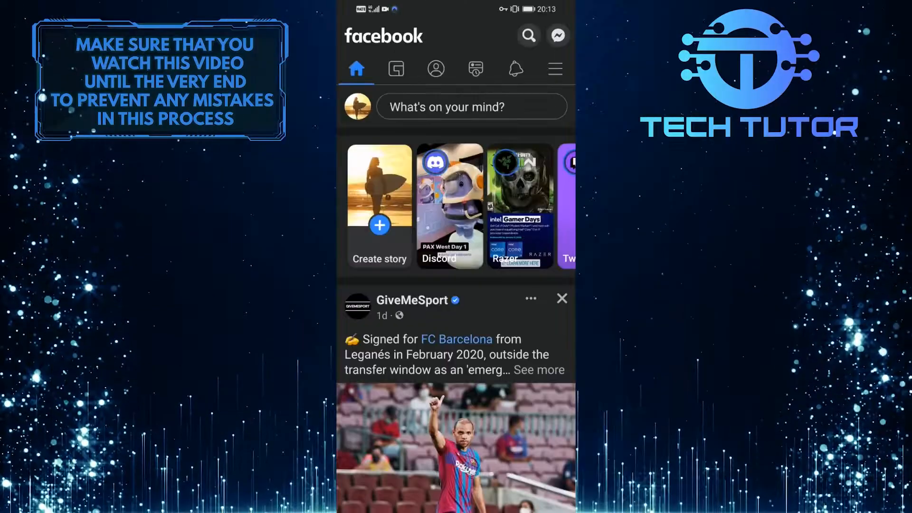
{"action": "left_click", "coordinate": [553, 68]}
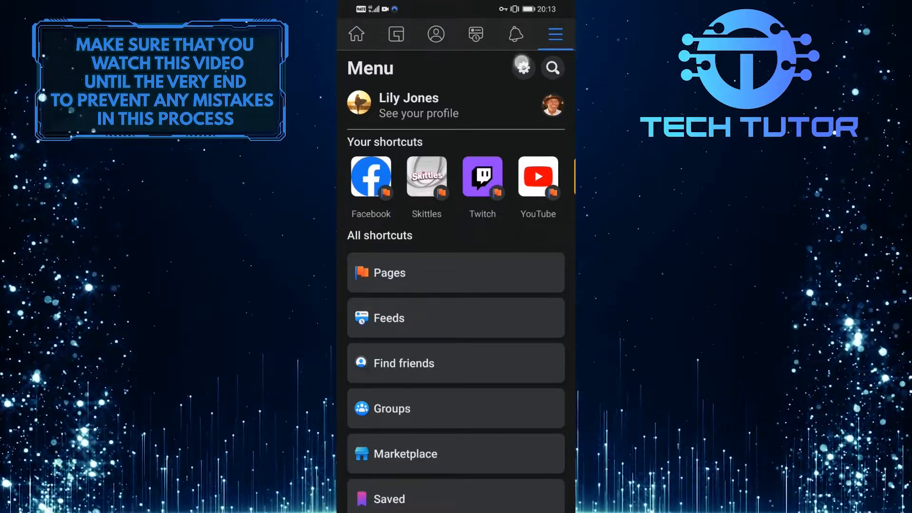
Step: From settings' Password and security, show the full 'Where you're logged in' device list
{"action": "left_click", "coordinate": [522, 67]}
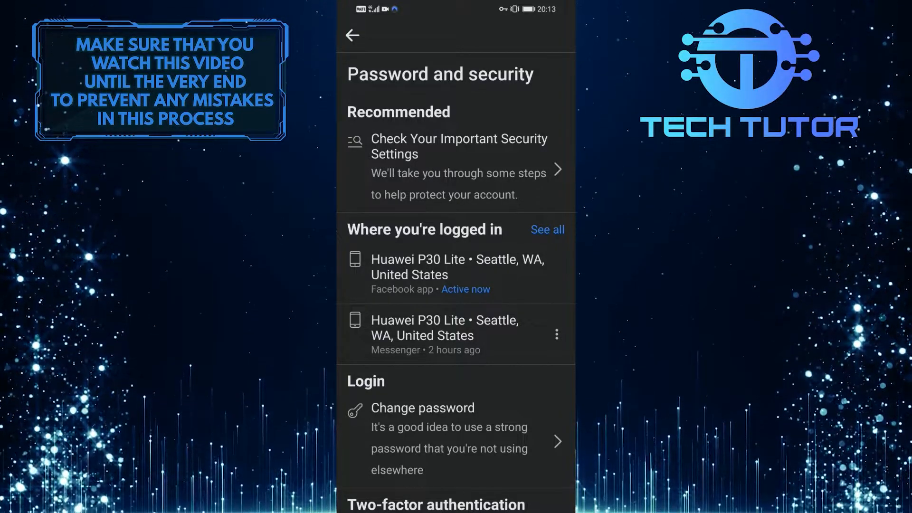
{"action": "left_click", "coordinate": [545, 229]}
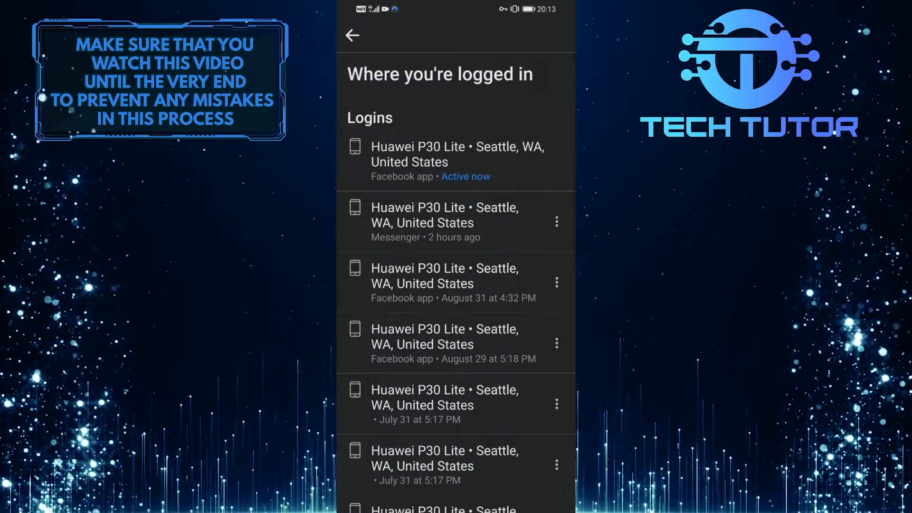
{"action": "scroll", "scroll_direction": "down", "scroll_amount": 3}
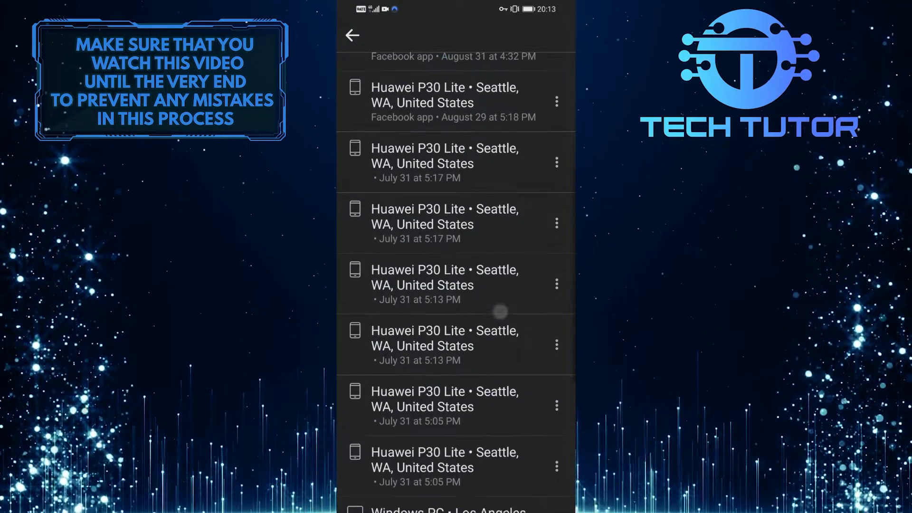
{"action": "scroll", "scroll_direction": "down", "scroll_amount": 3}
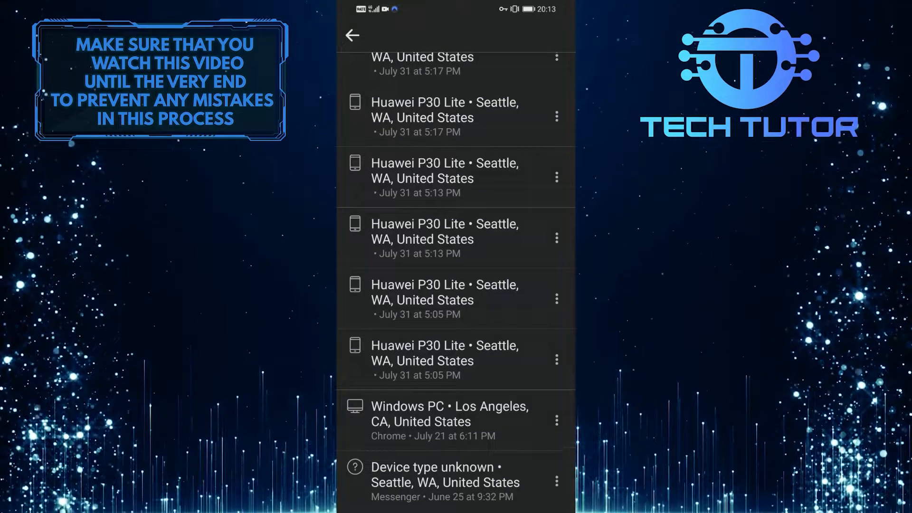
{"action": "scroll", "scroll_direction": "down", "scroll_amount": 3}
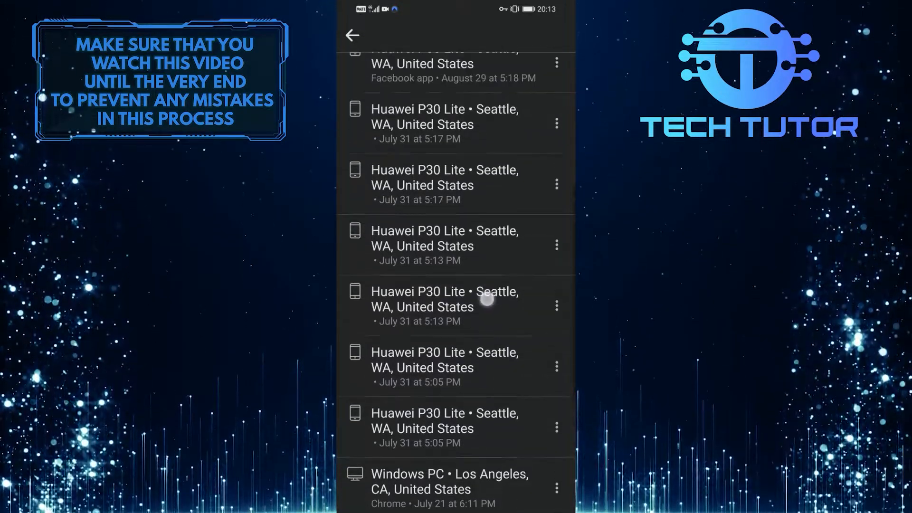
{"action": "scroll", "scroll_direction": "down", "scroll_amount": 3}
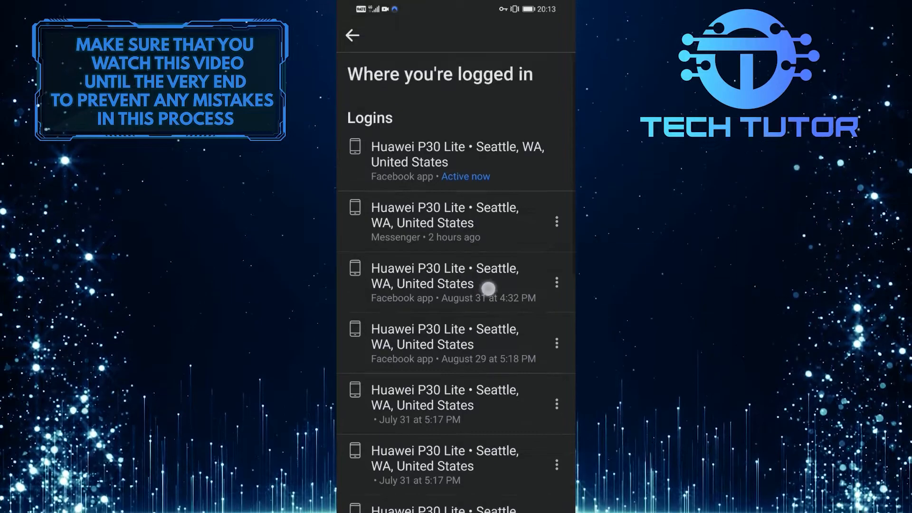